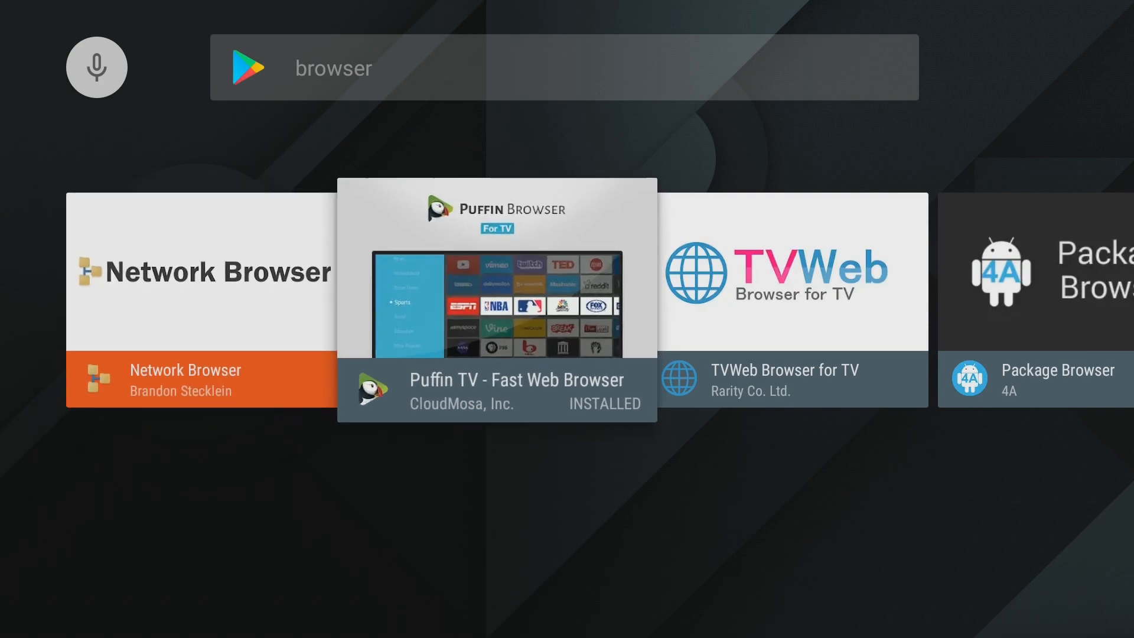
Launch Puffin TV - Fast Web Browser from its Google Play Store listing.
scroll("right", 3)
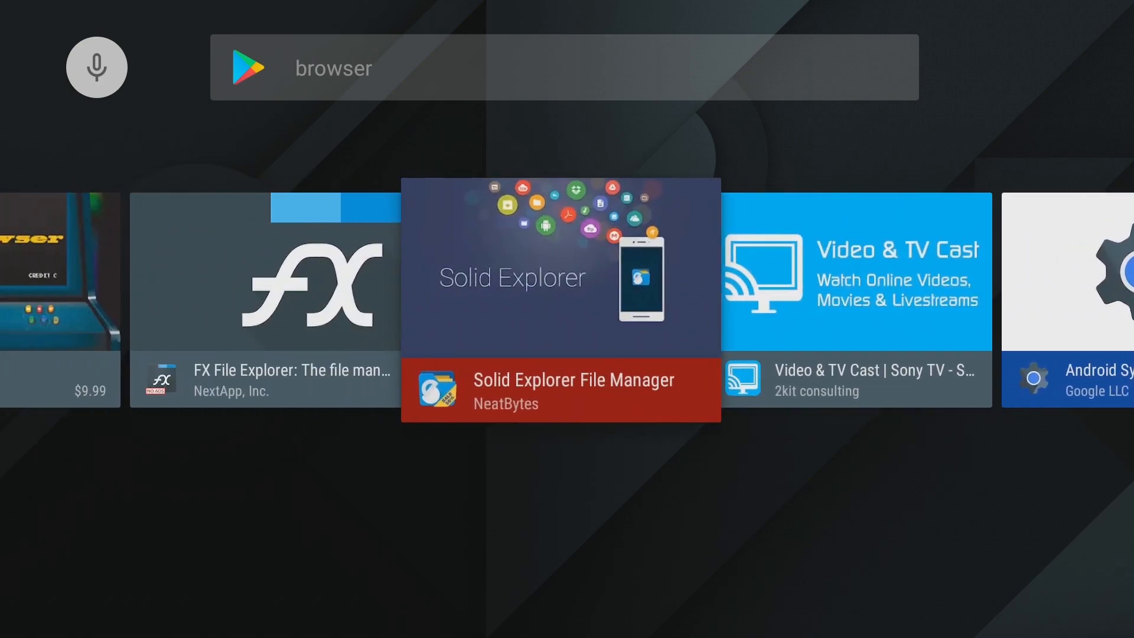
scroll("right", 3)
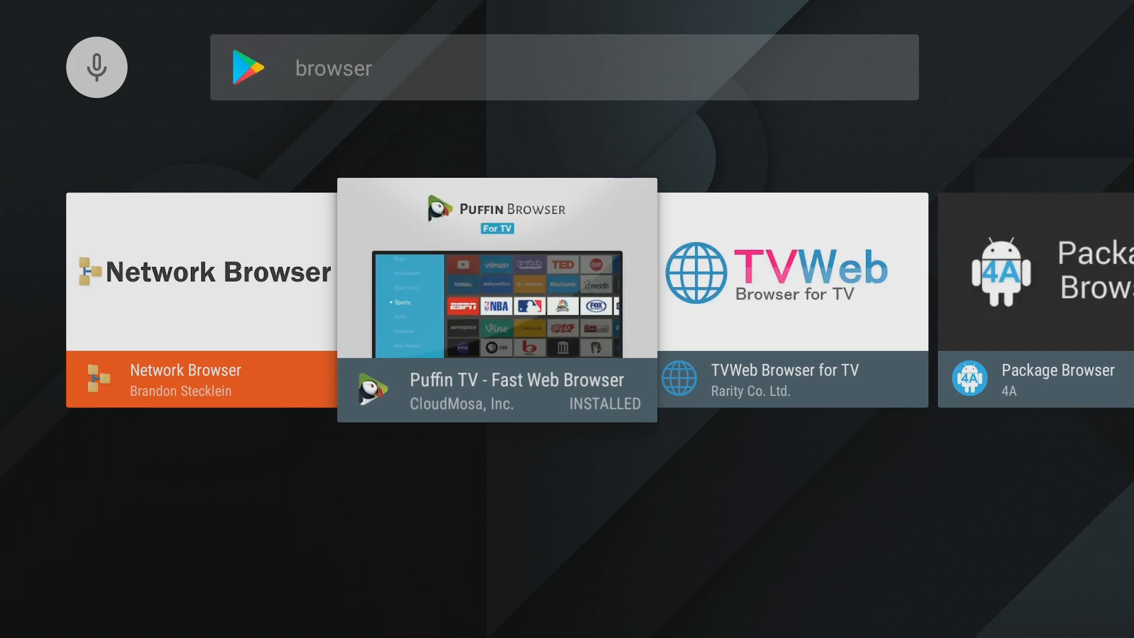
left_click(493, 304)
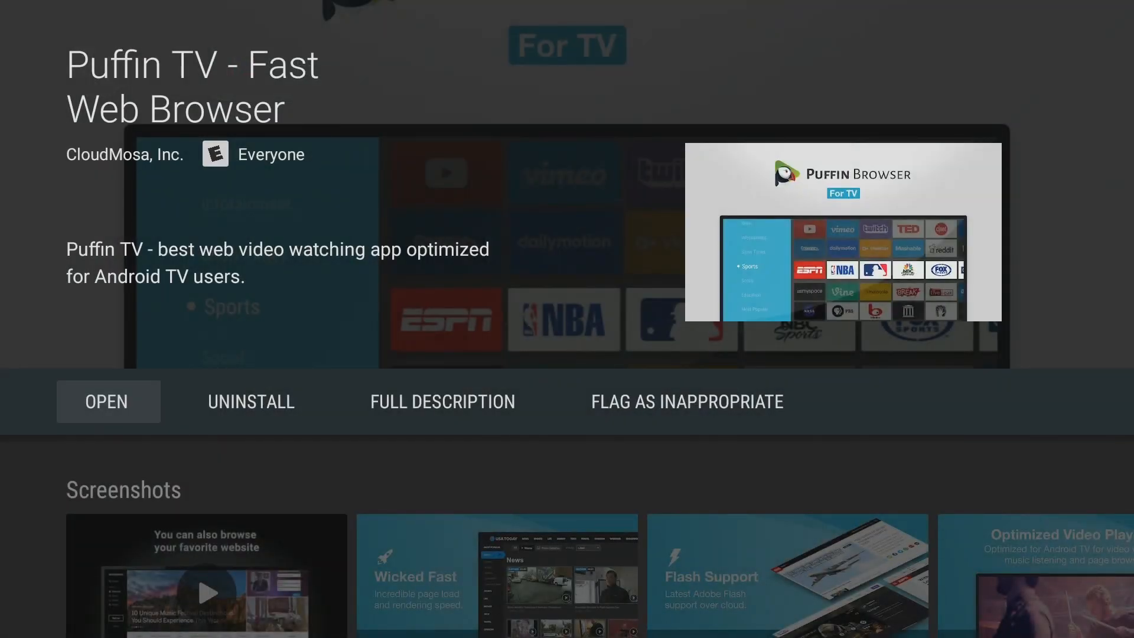
left_click(108, 401)
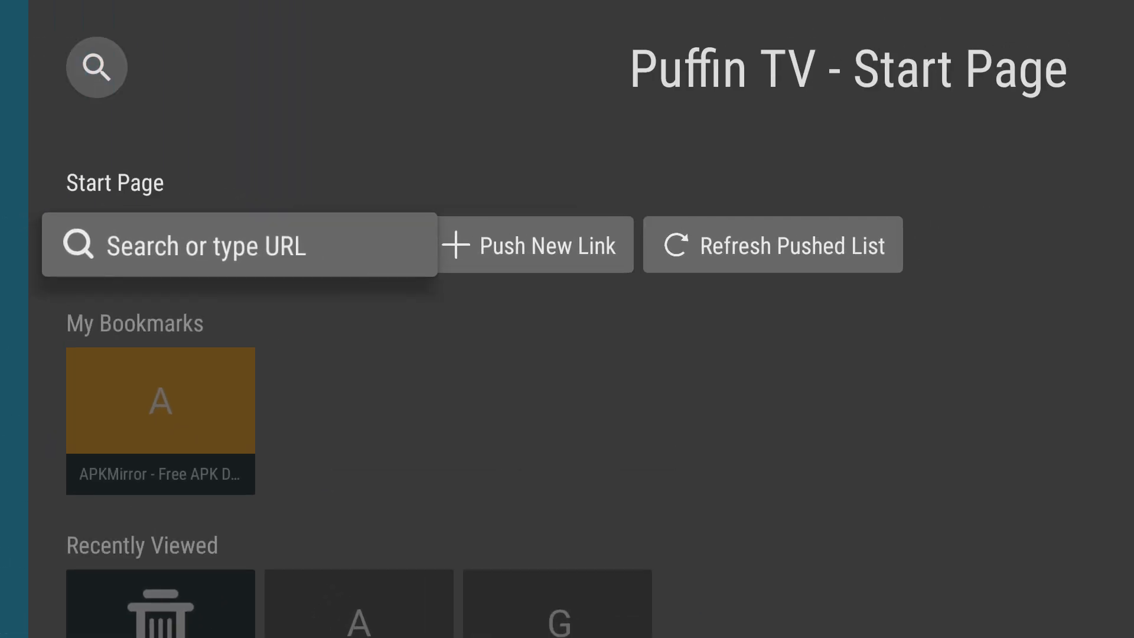
Search for 'appbrain' using the on-screen keyboard's 'appbr' suggestion.
left_click(232, 245)
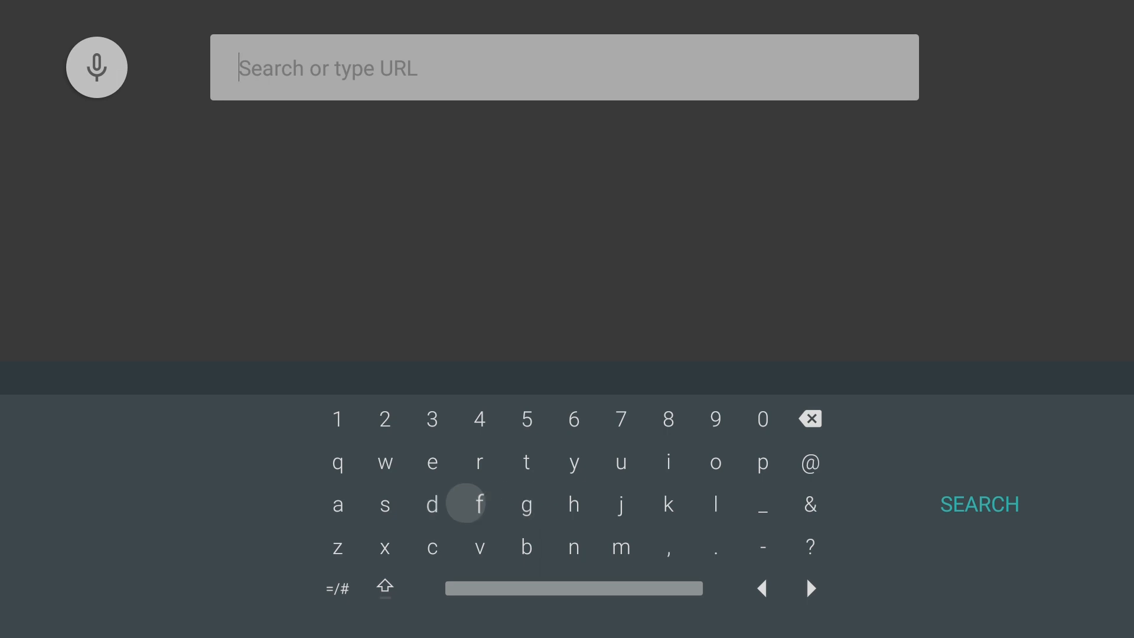
left_click(337, 505)
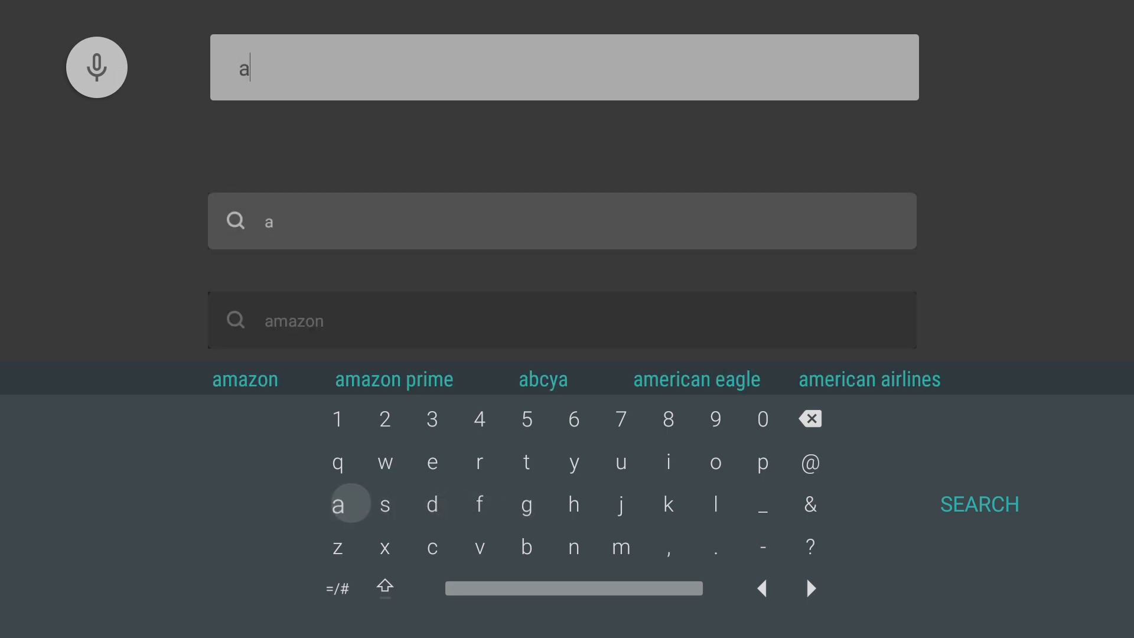
mouse_move(762, 504)
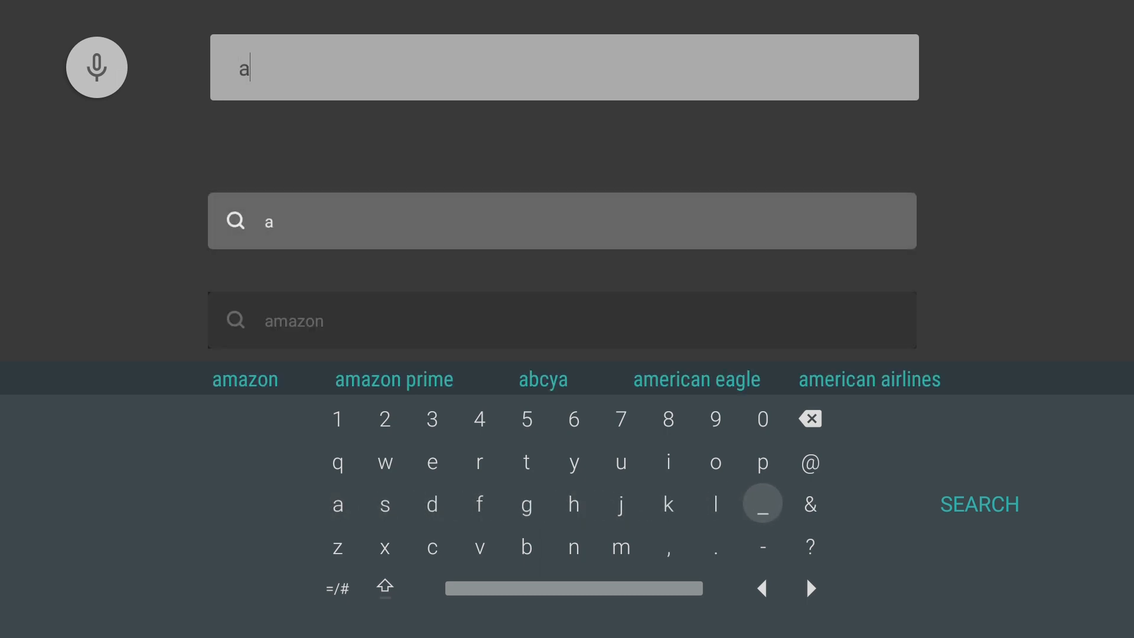
left_click(763, 463)
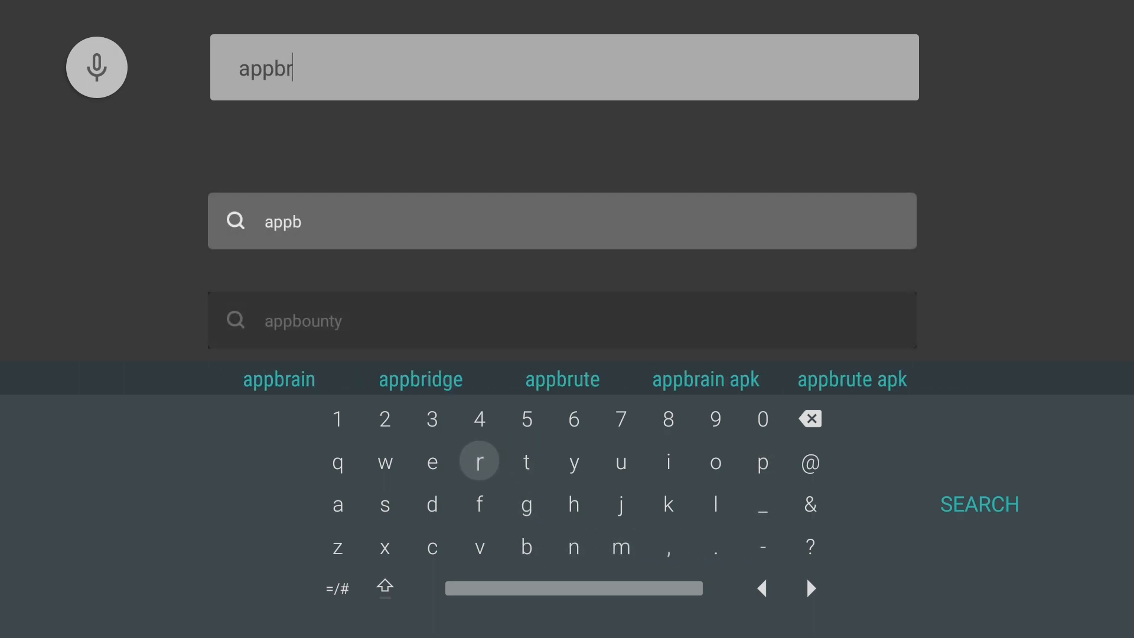
left_click(479, 461)
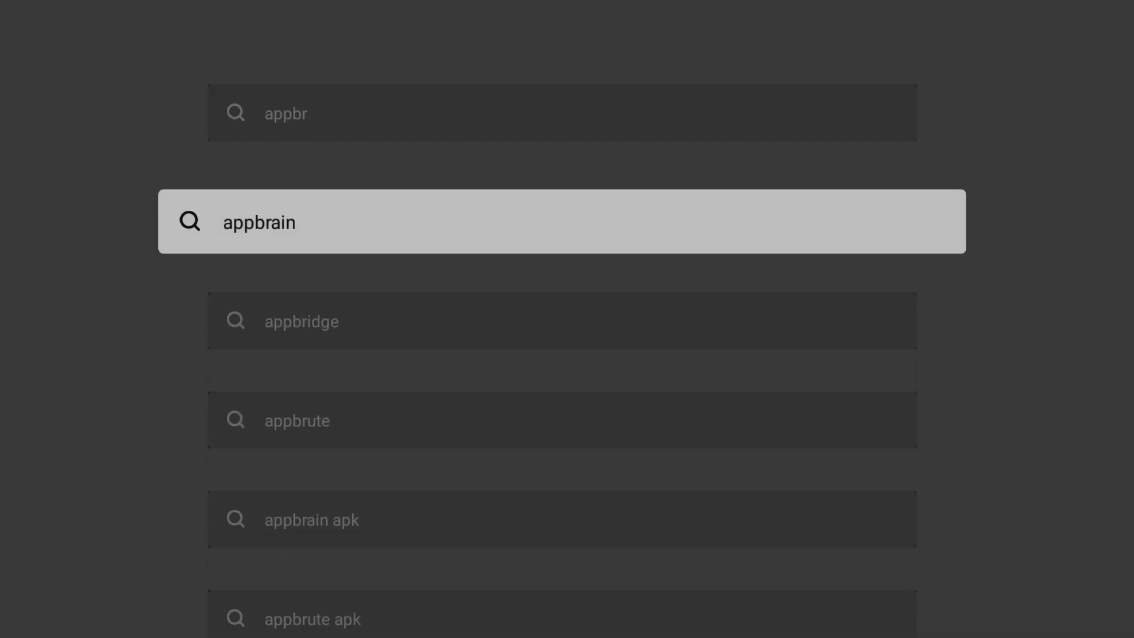
left_click(562, 229)
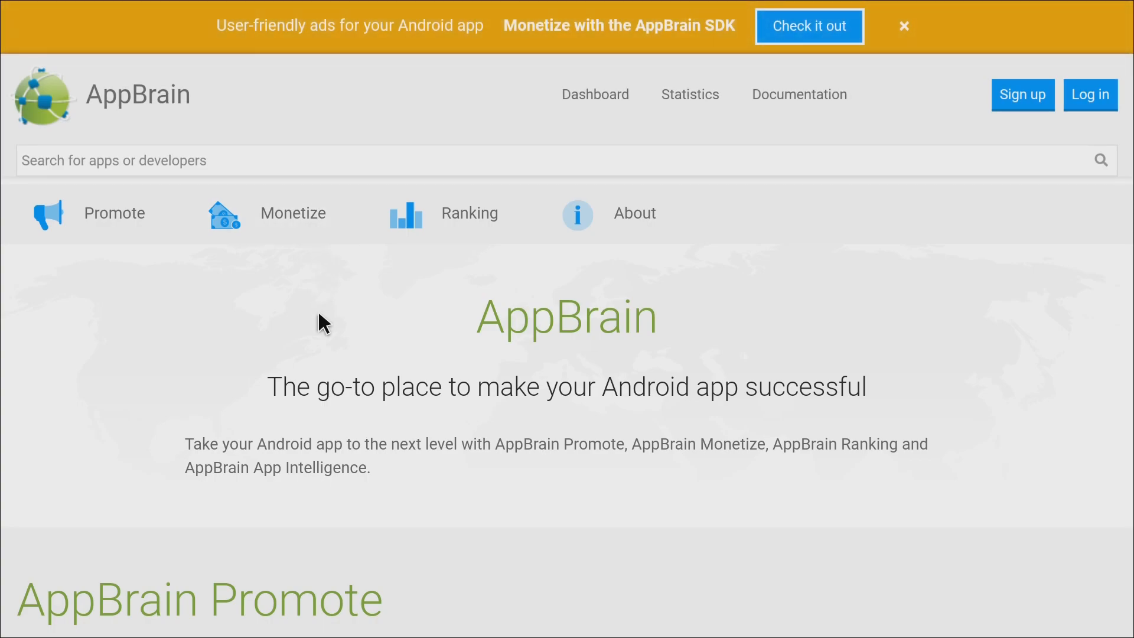
mouse_move(323, 369)
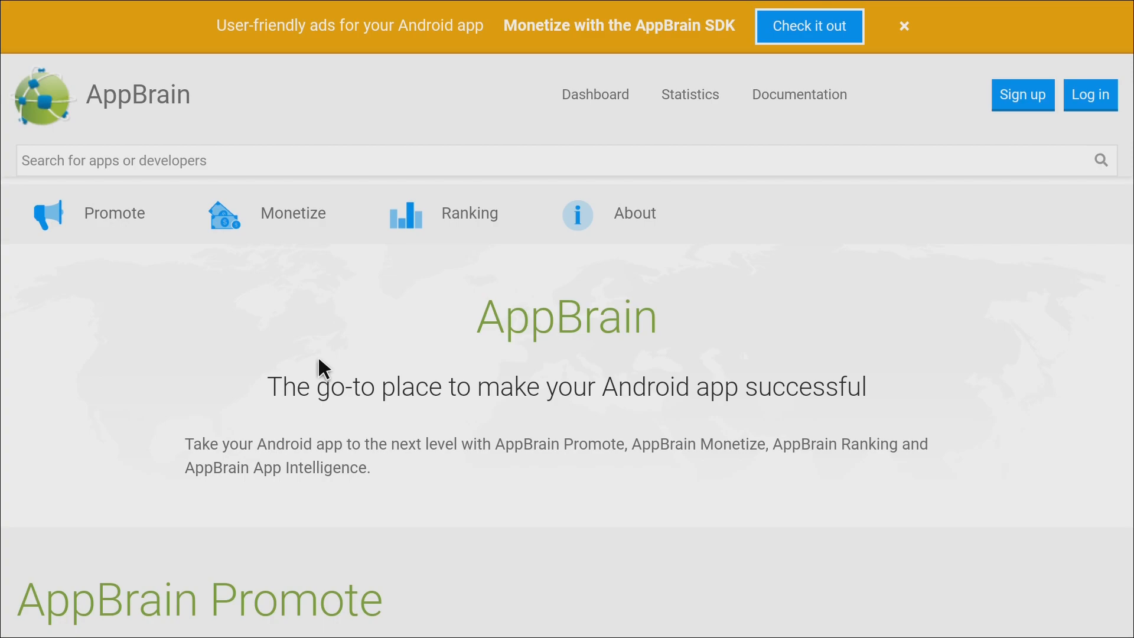
mouse_move(330, 368)
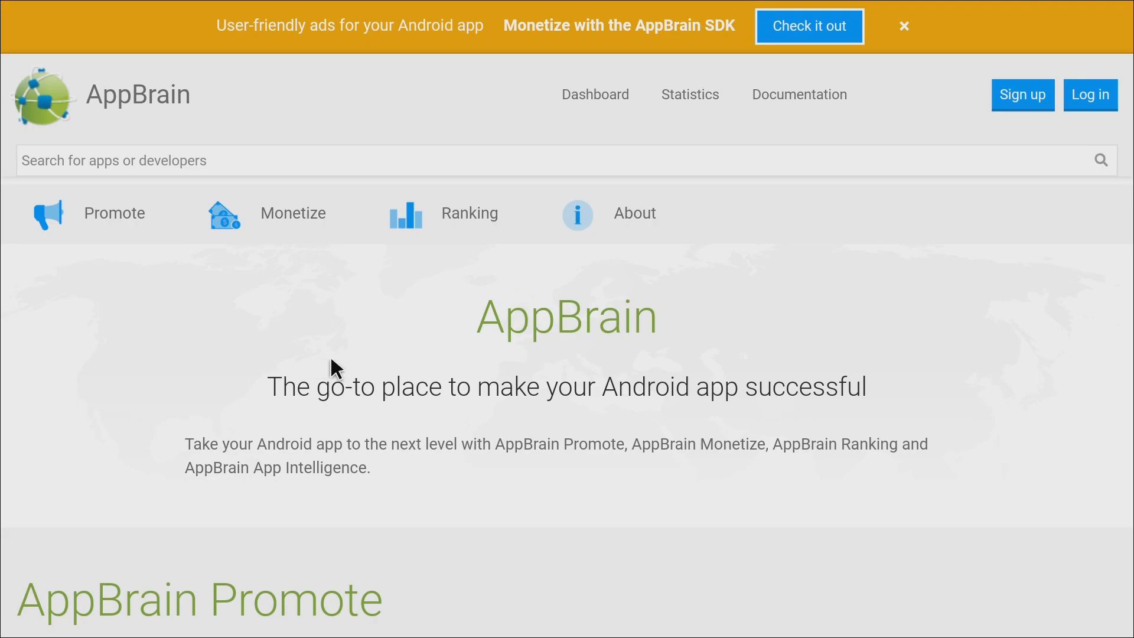
mouse_move(889, 368)
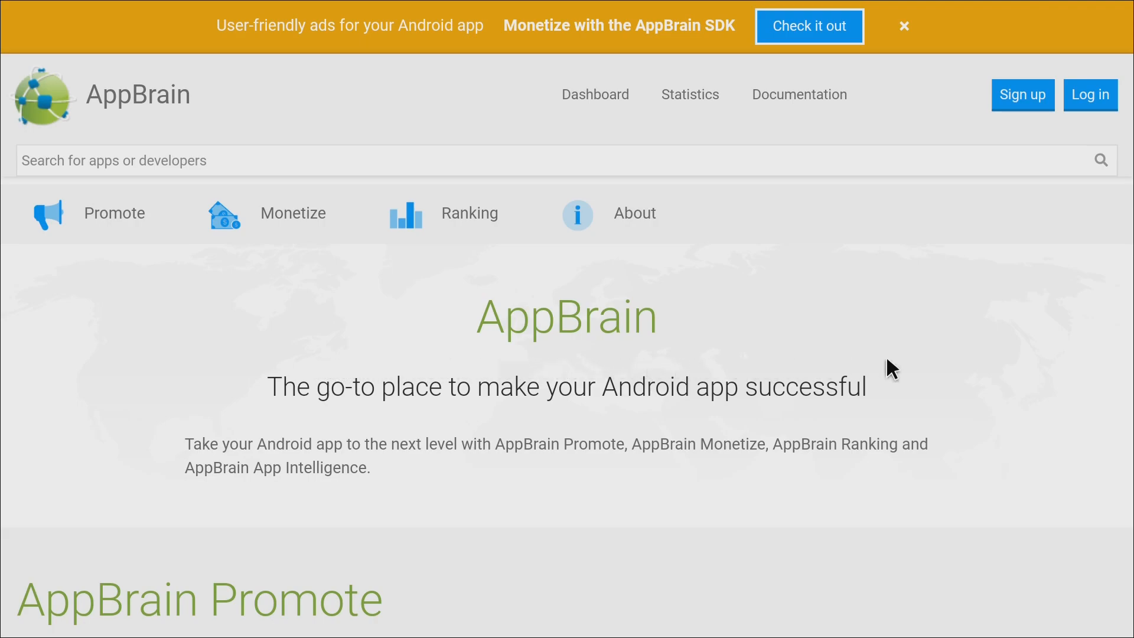
mouse_move(494, 370)
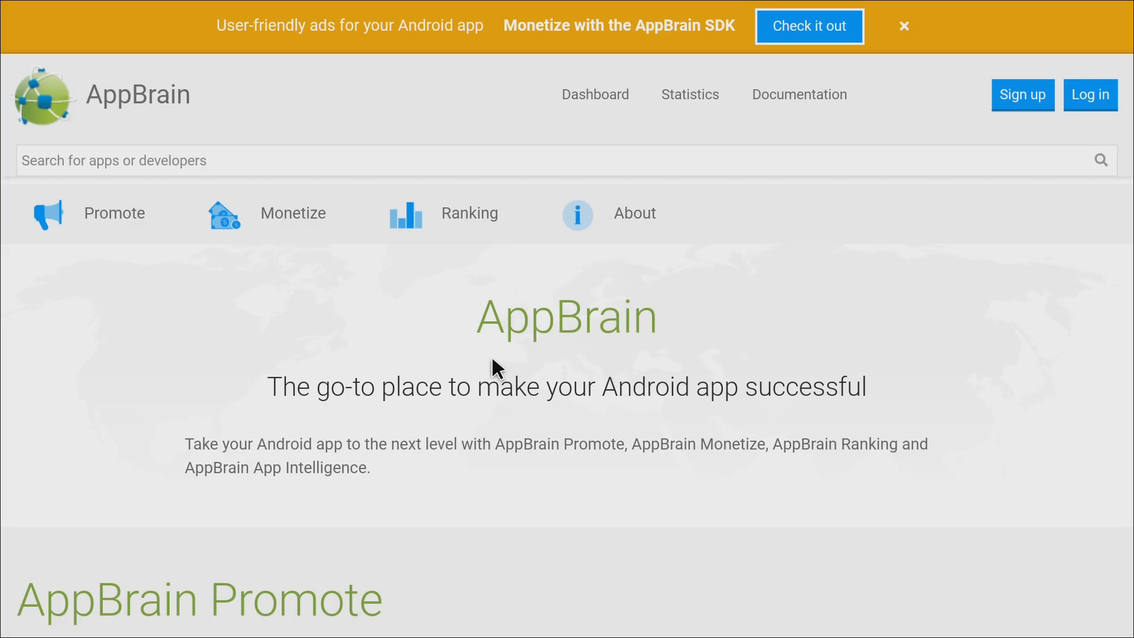
mouse_move(254, 420)
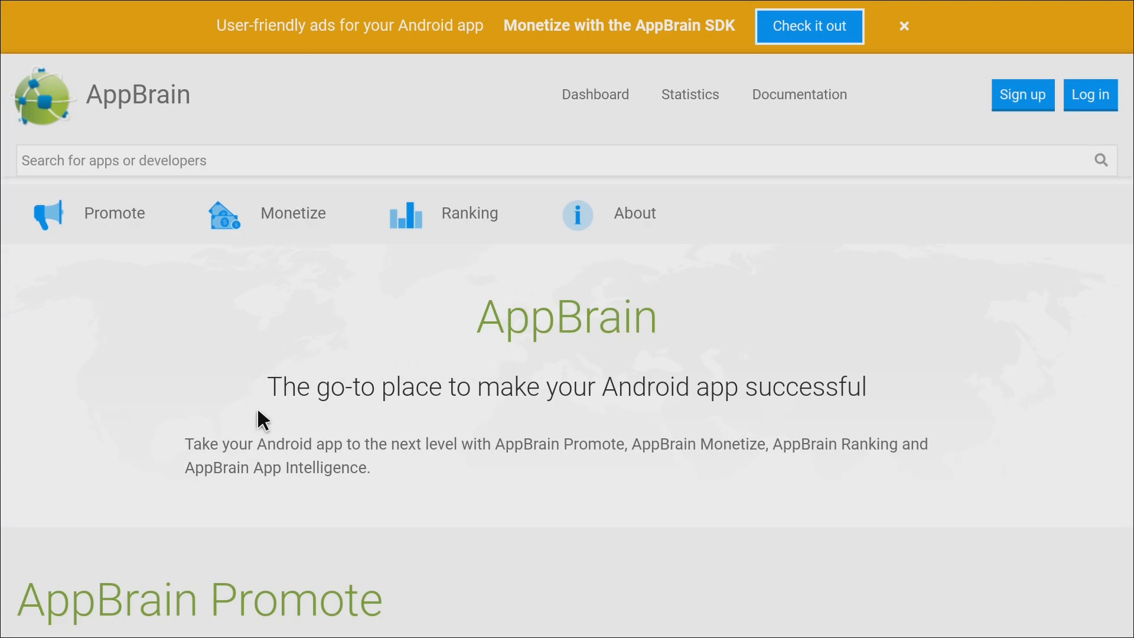
mouse_move(884, 413)
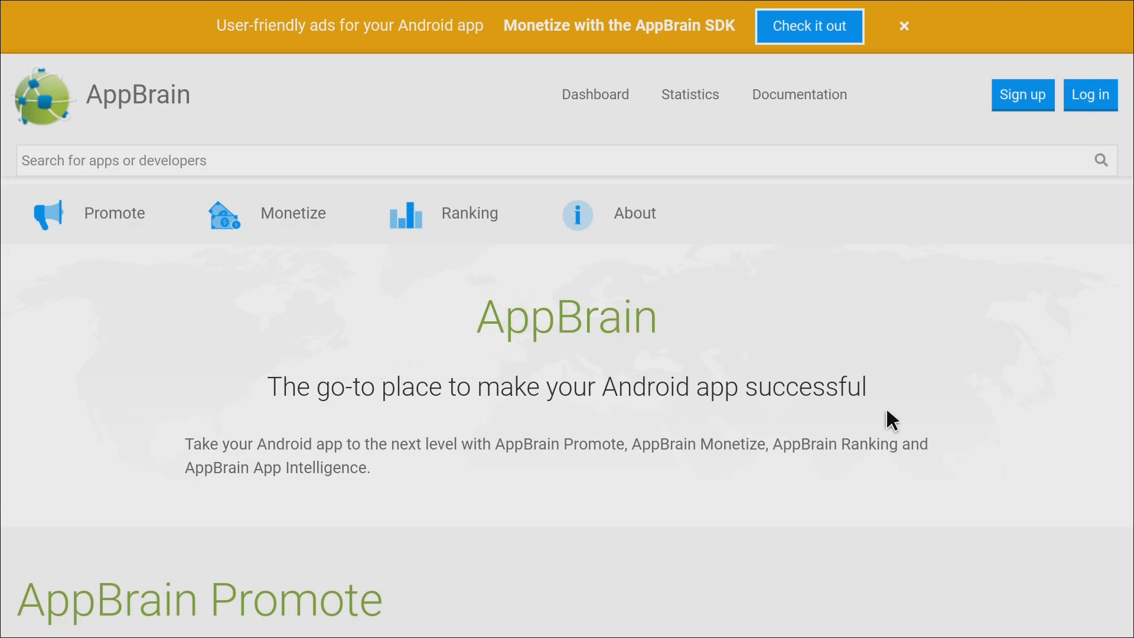
mouse_move(967, 419)
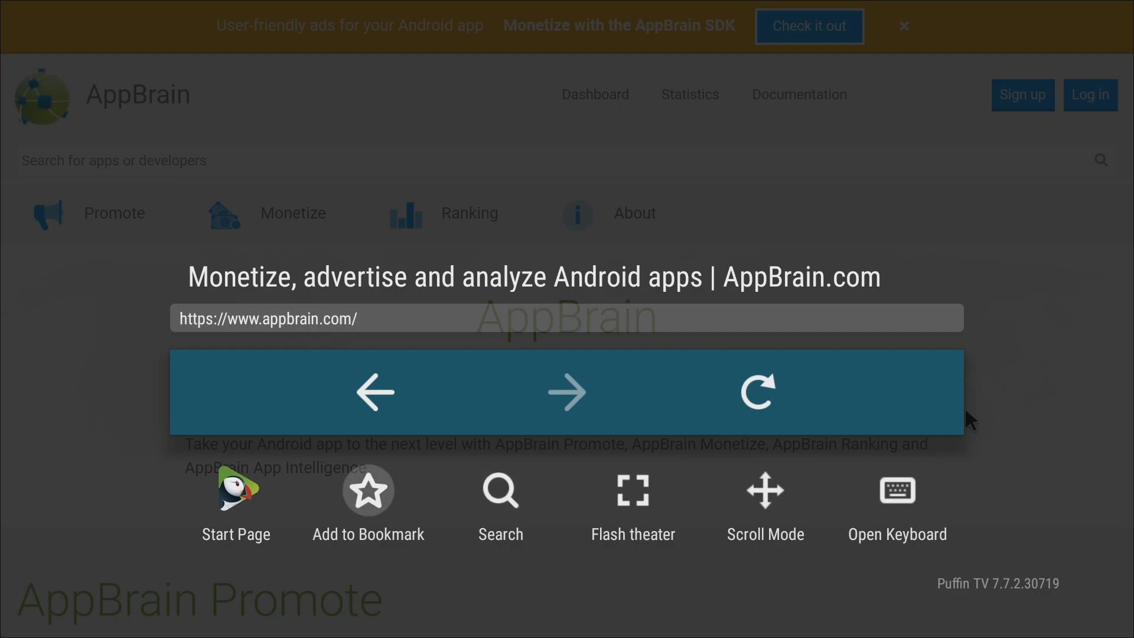
Bookmark the loaded AppBrain.com homepage from the Puffin menu.
left_click(368, 489)
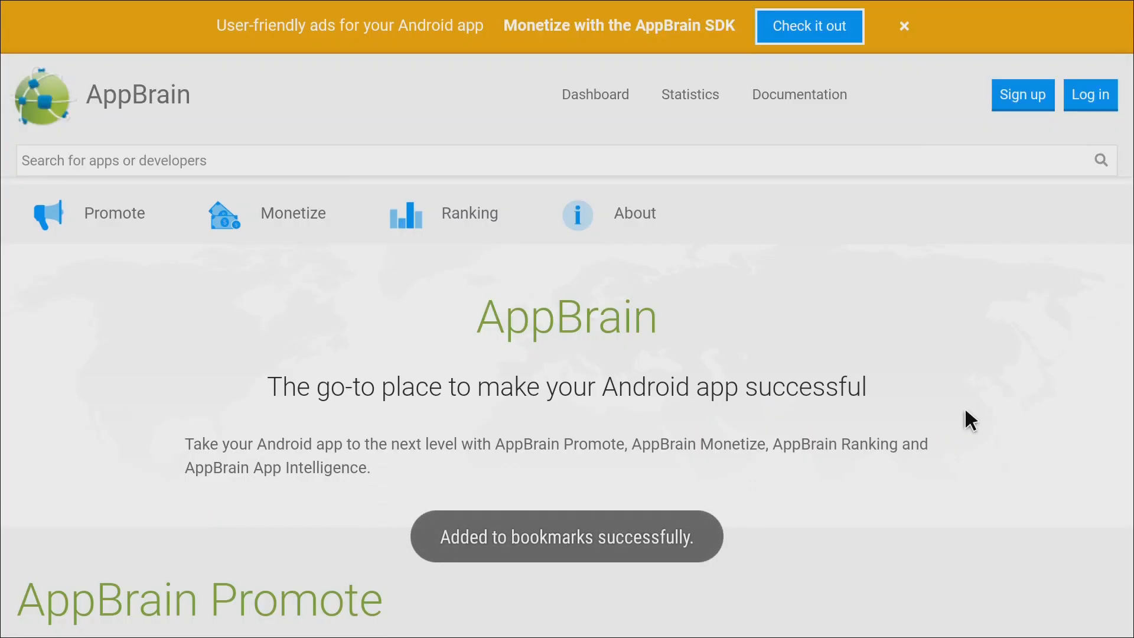